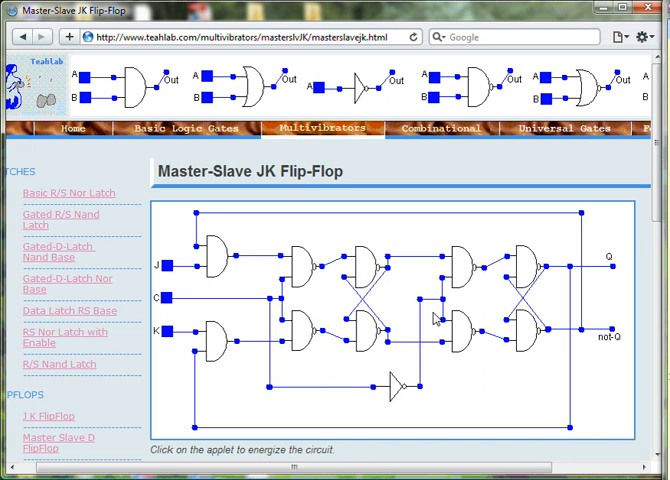
mouse_move(364, 184)
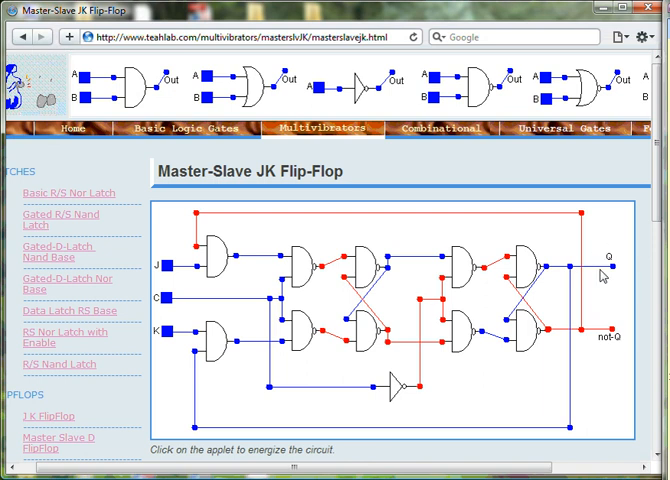
mouse_move(616, 292)
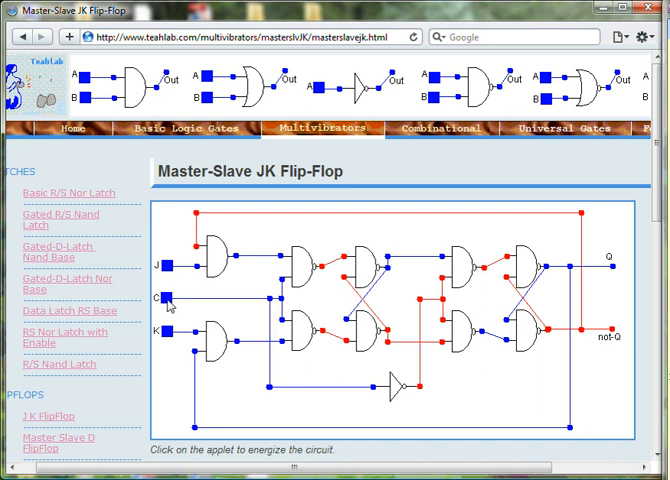
Step: Set the J input to 1 and raise the clock so the flip-flop sets Q high
click(168, 302)
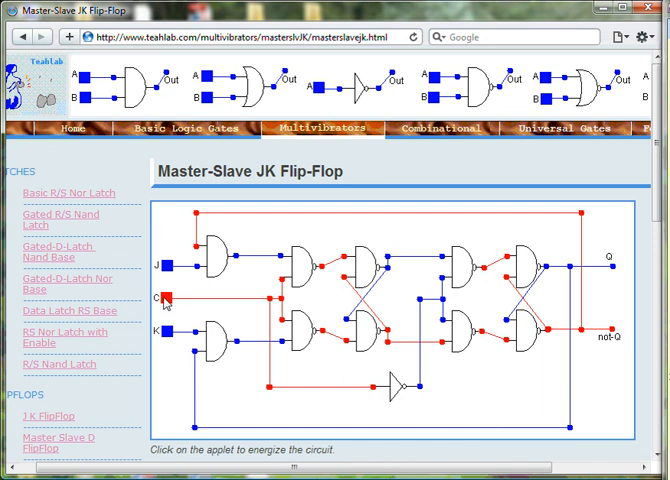
click(164, 296)
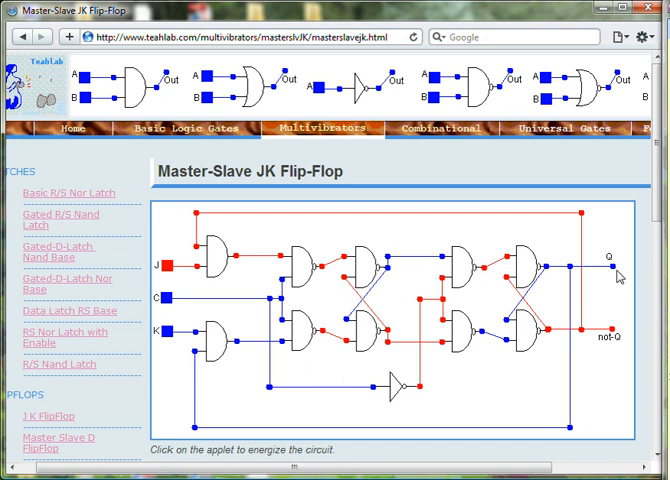
mouse_move(606, 280)
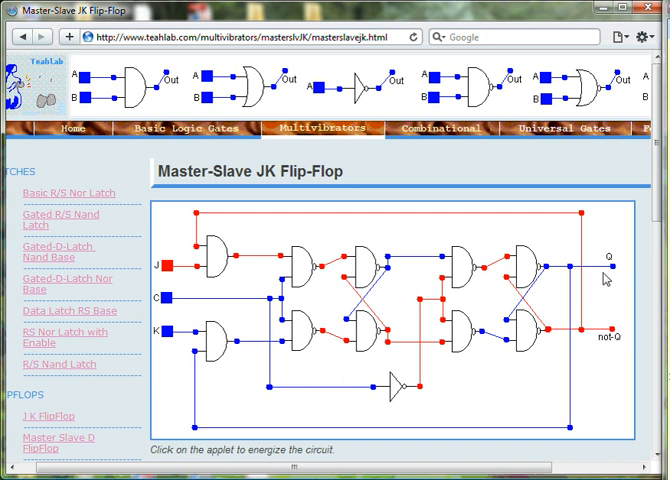
mouse_move(156, 292)
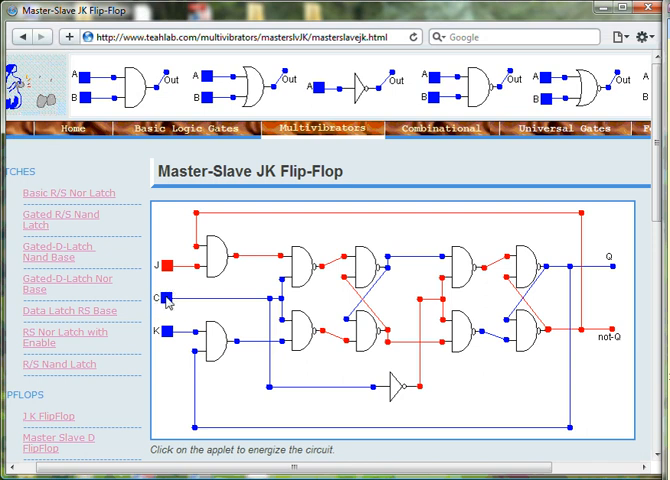
Step: Cycle the clock low then high, then toggle the J input level toward J=K=1
click(170, 300)
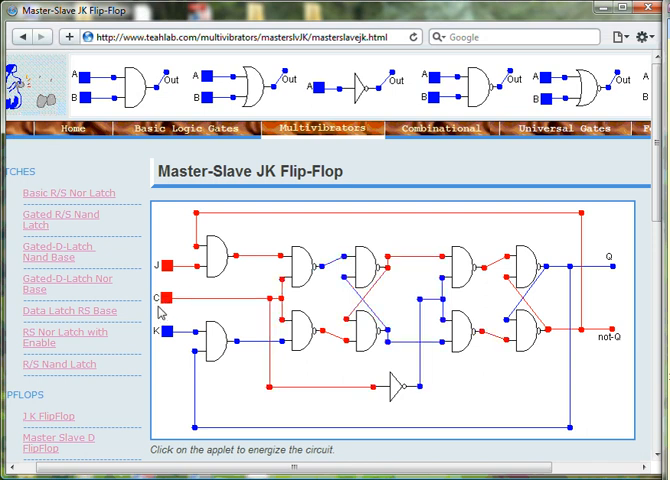
click(170, 298)
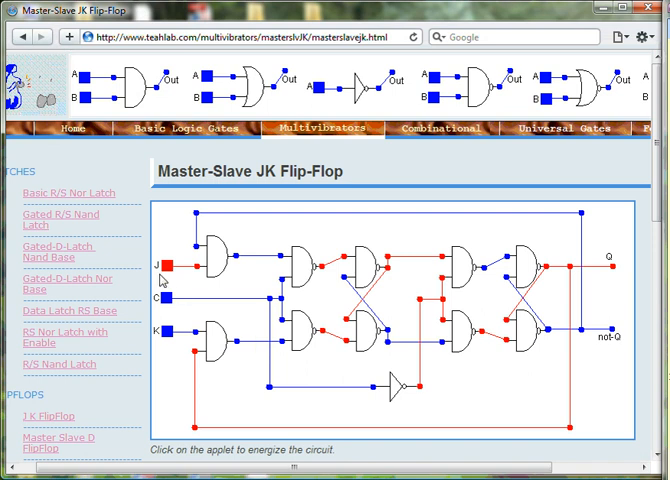
mouse_move(168, 282)
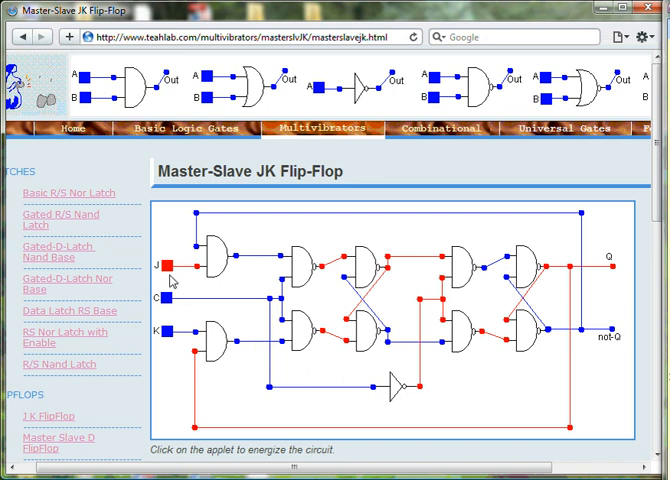
click(170, 278)
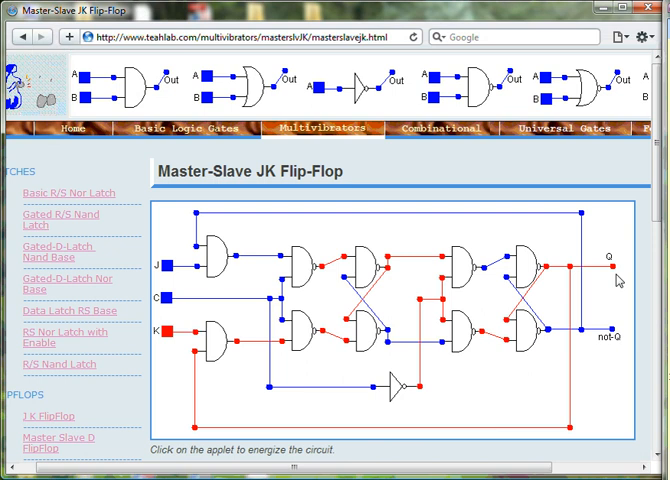
mouse_move(200, 308)
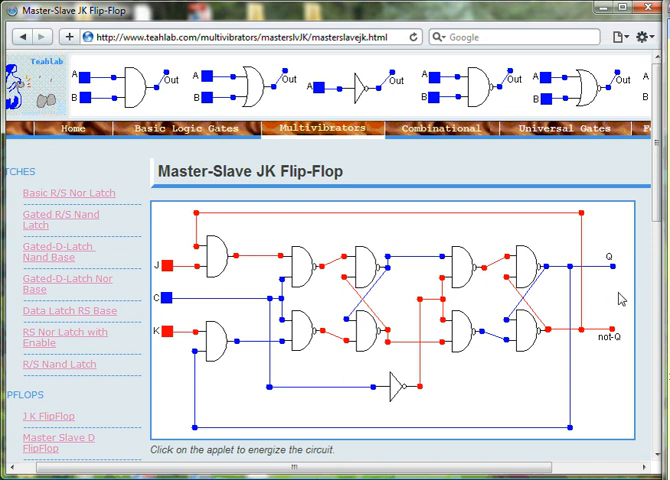
mouse_move(260, 304)
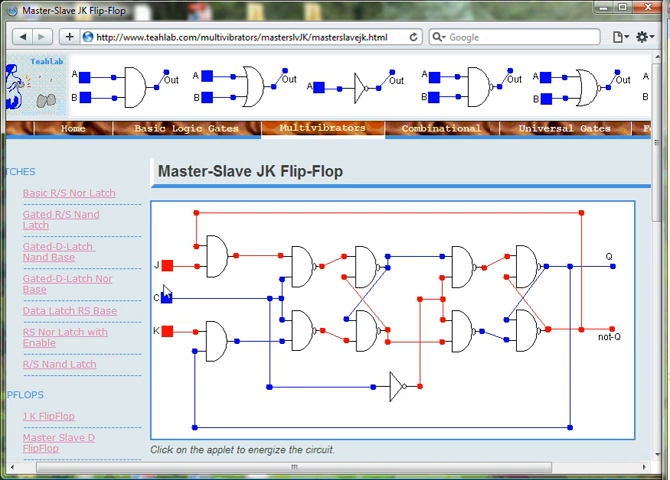
Step: Pulse the clock four times with J=K=1 so Q toggles on each pulse
click(170, 300)
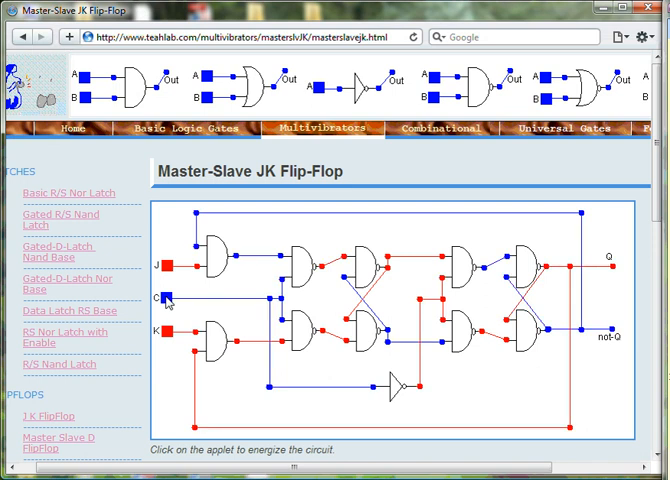
click(170, 298)
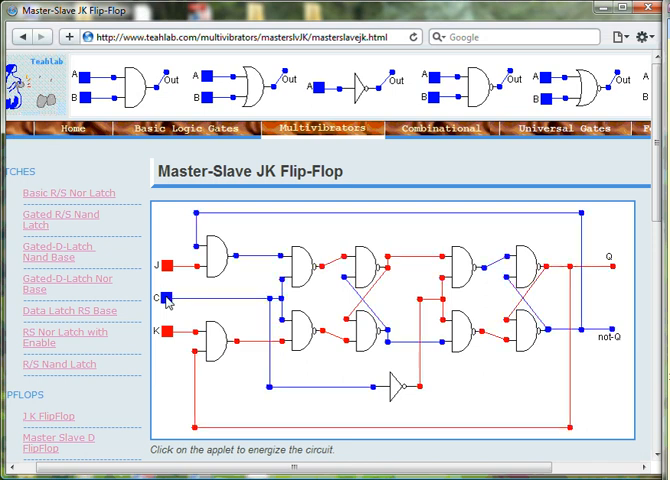
click(172, 300)
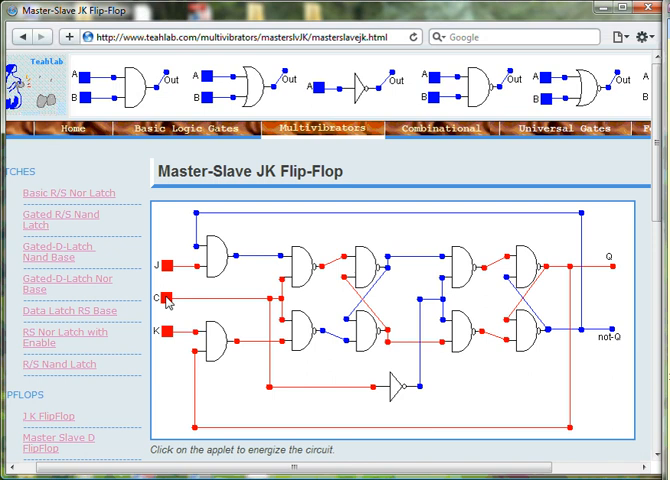
click(170, 300)
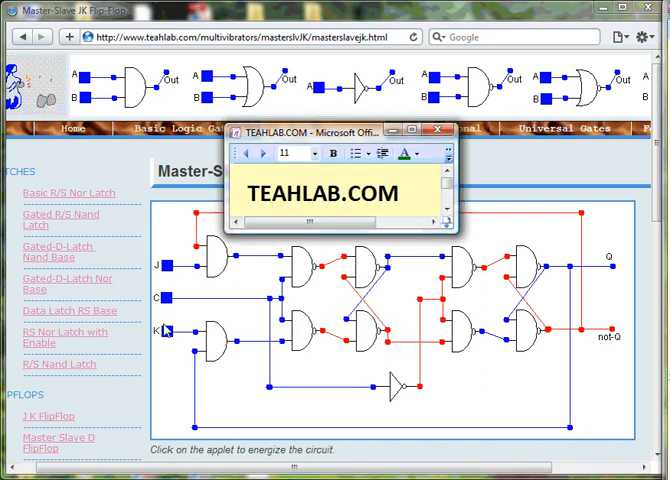
Step: Pulse the clock three more times to keep Q toggling with J and K high
click(172, 332)
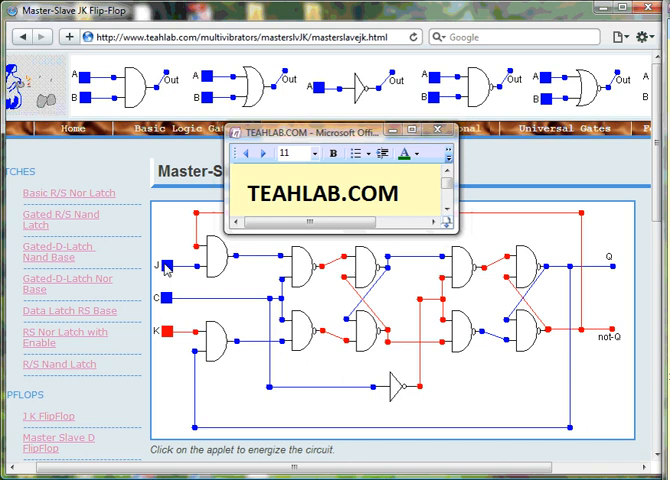
click(168, 300)
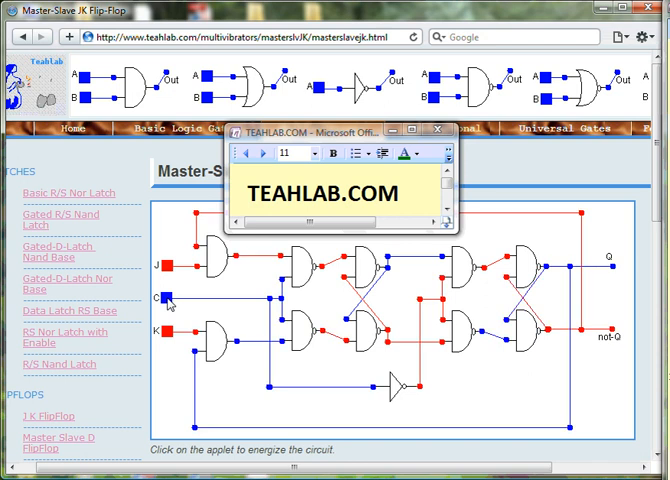
click(172, 300)
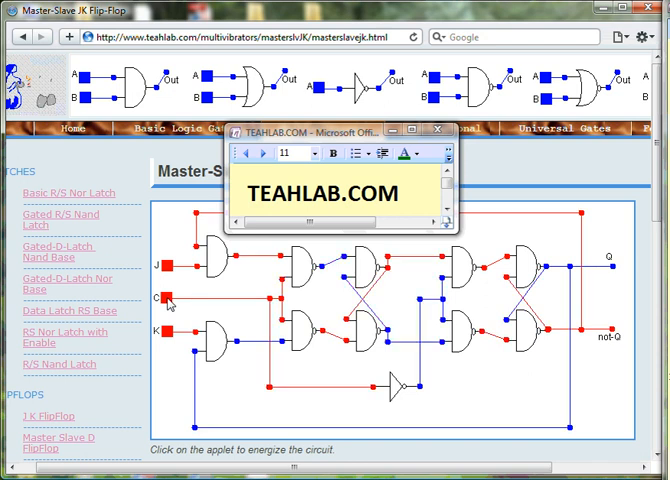